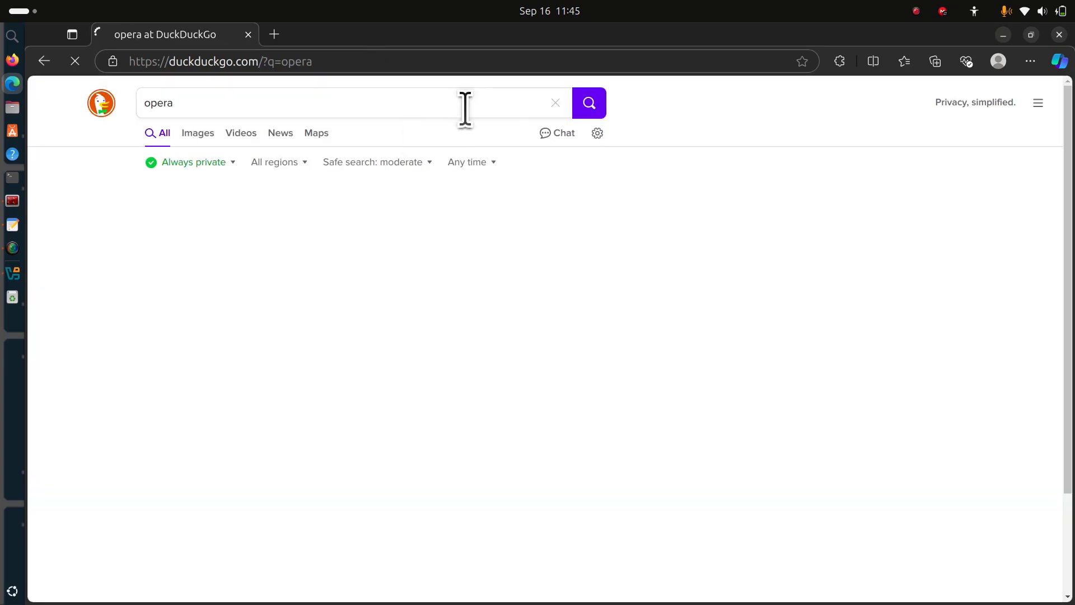
Step: From the DuckDuckGo results for 'opera', follow the Downloads sitelink to opera.com's download page
click(588, 104)
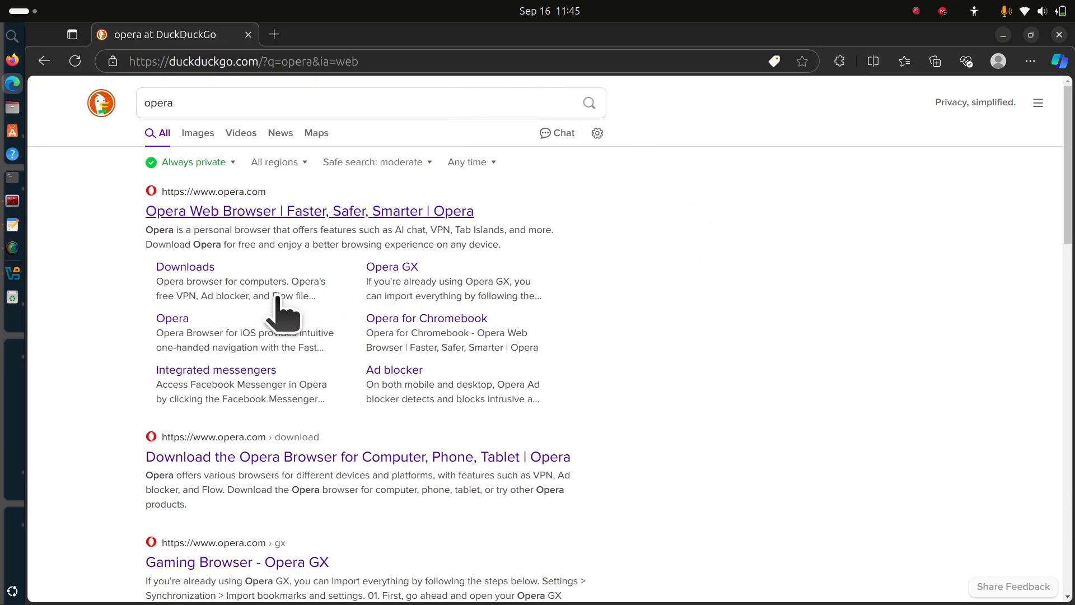
mouse_move(185, 267)
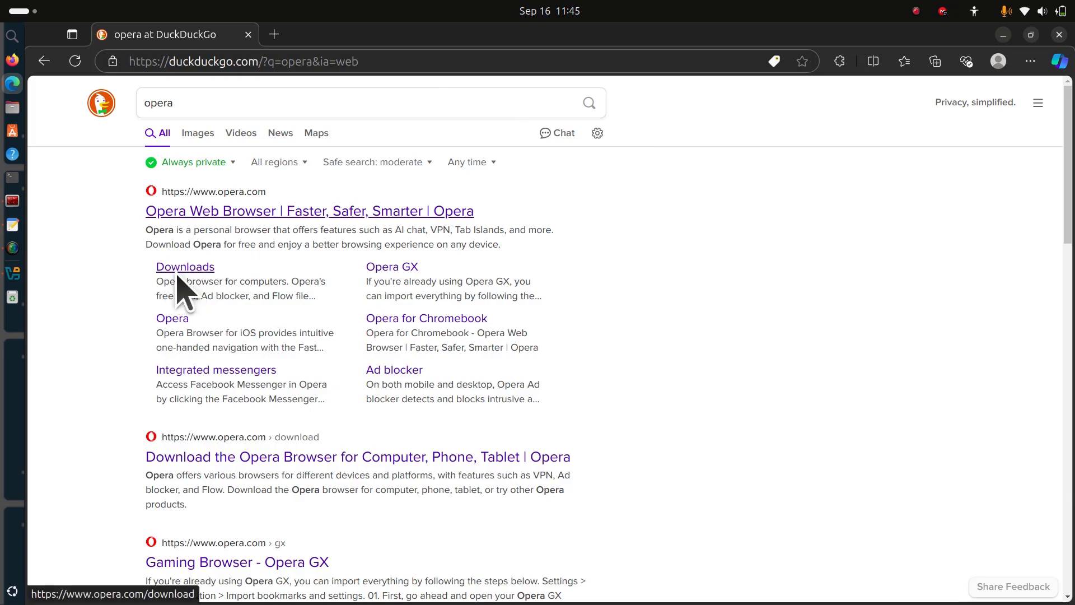
click(185, 266)
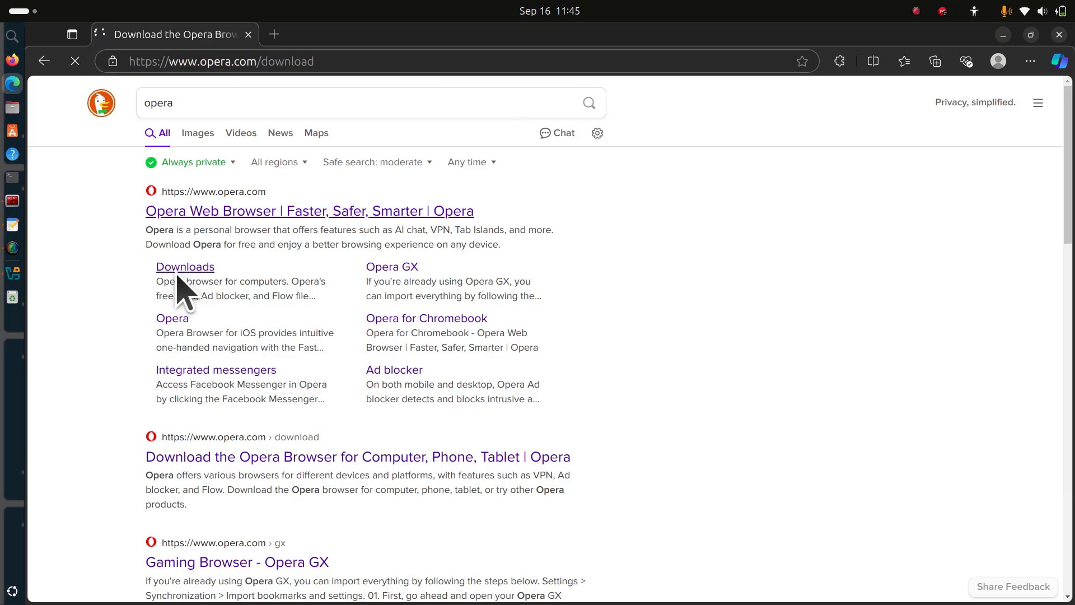
Step: Under Download All Opera Browsers, expand the Opera row and review its Linux RPM and SNAP package links
click(185, 266)
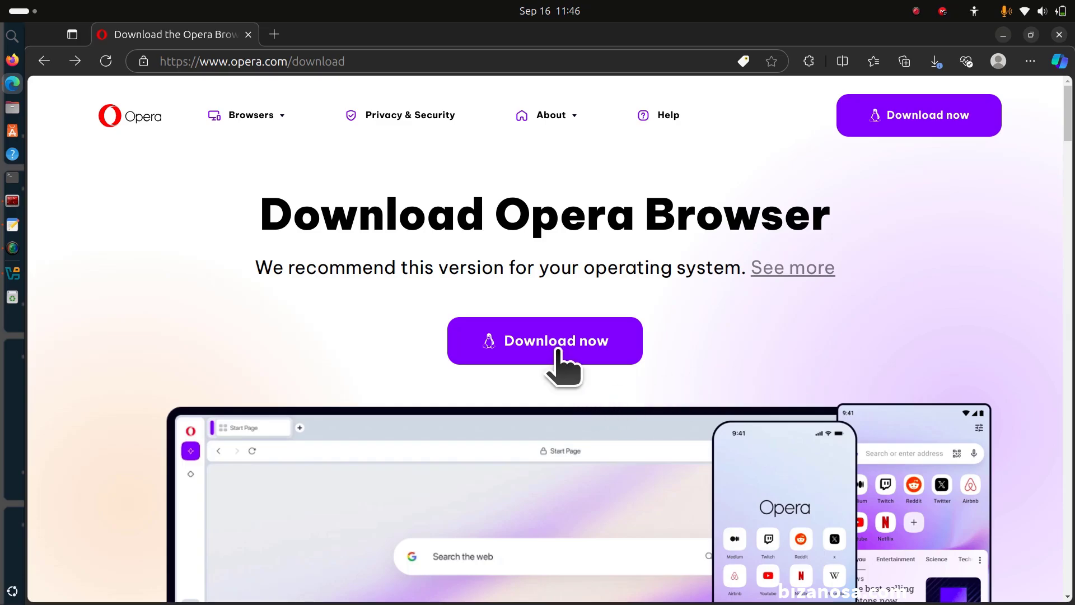
scroll(down, 3)
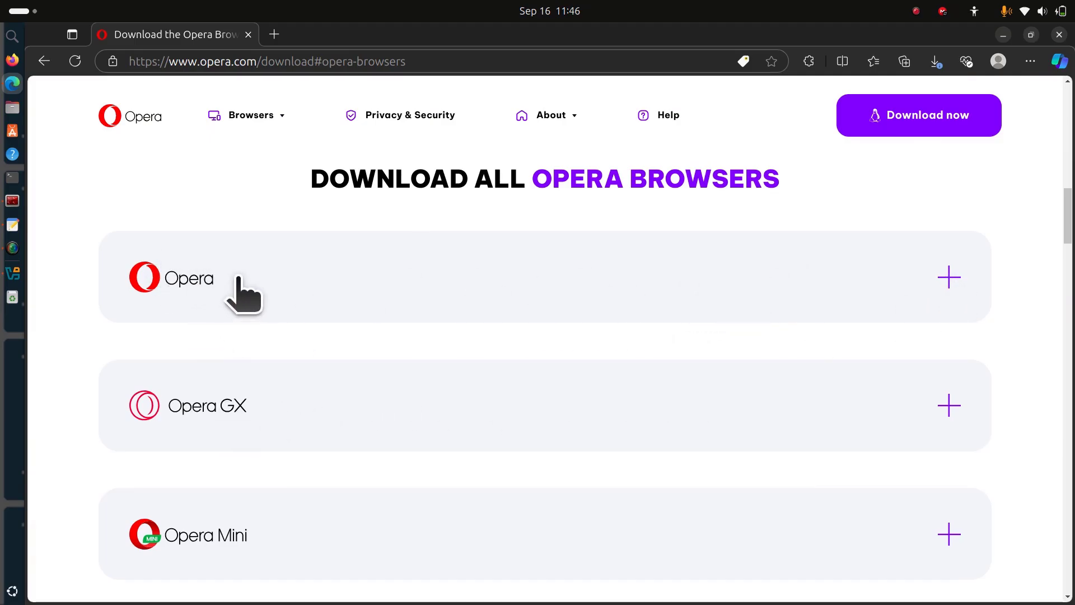
click(949, 278)
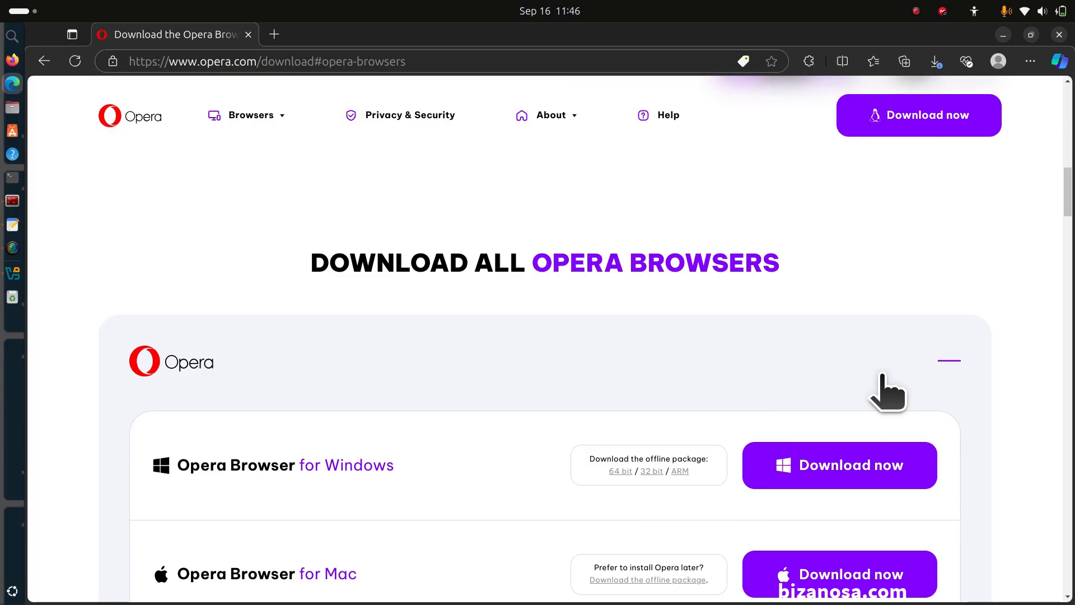
scroll(down, 3)
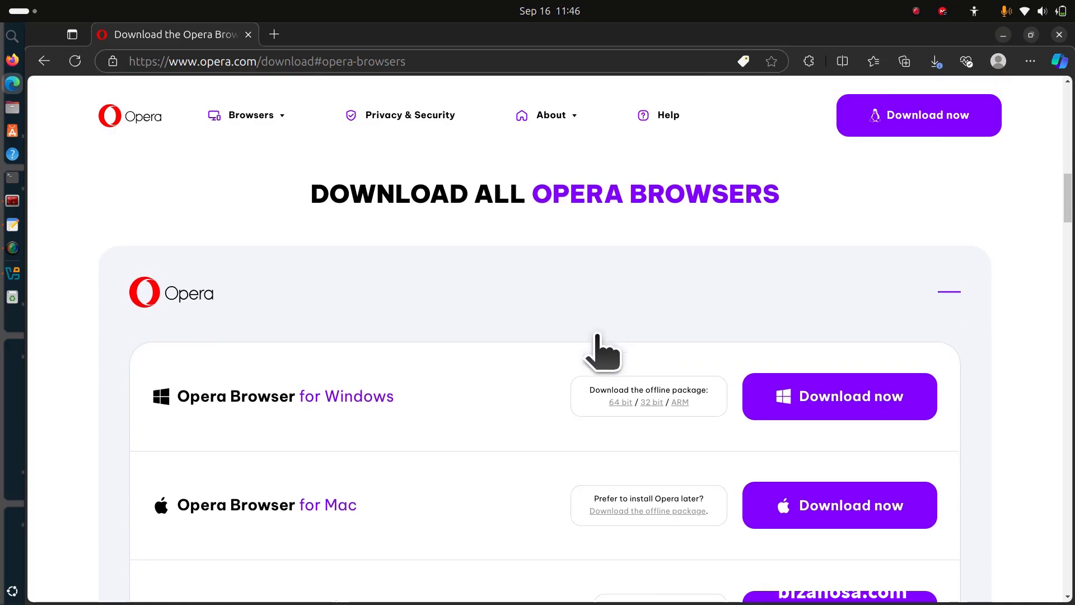
scroll(down, 3)
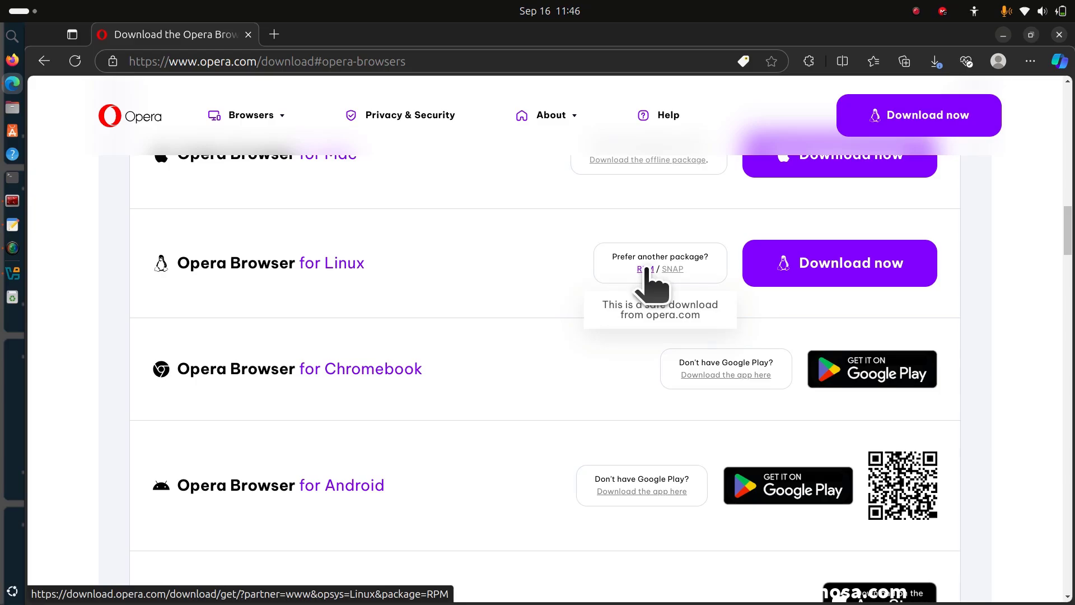
mouse_move(686, 296)
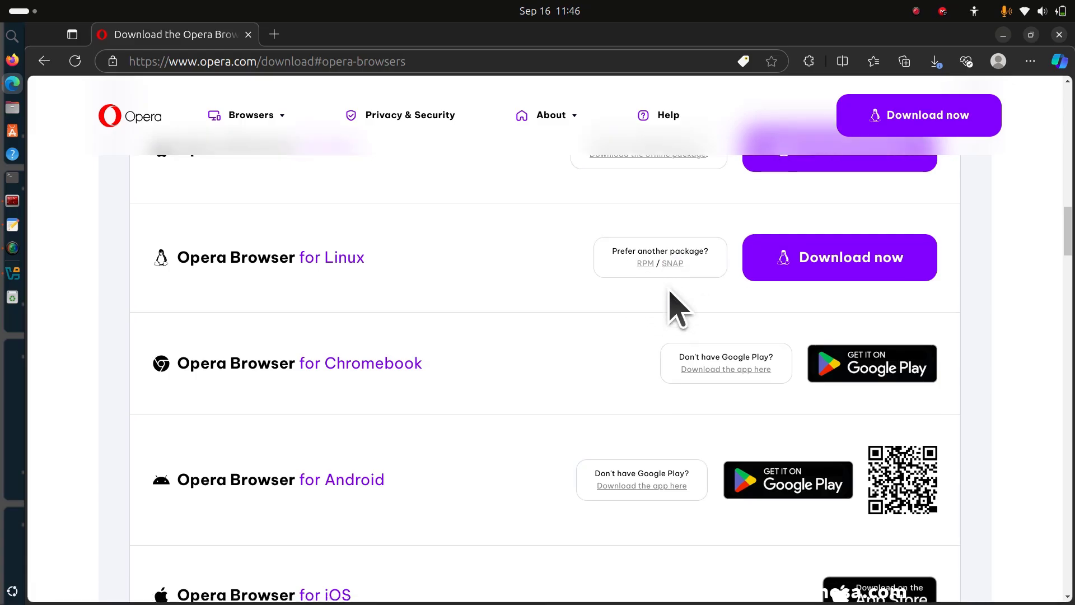
scroll(down, 3)
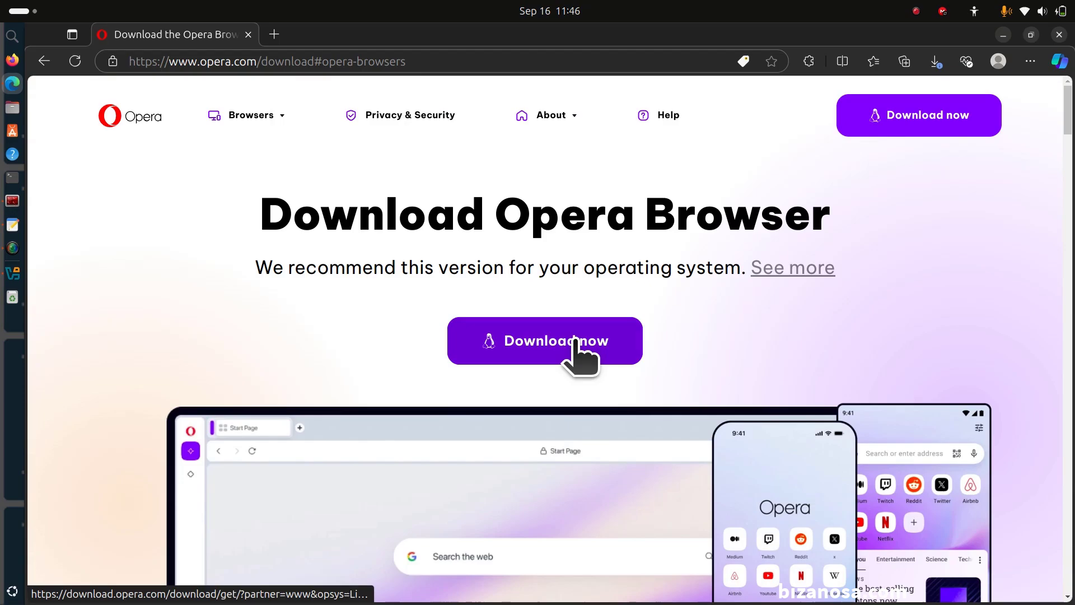
Step: Download the Opera Linux .deb via Download now, save it into Downloads, and confirm it in Edge's downloads list
click(545, 340)
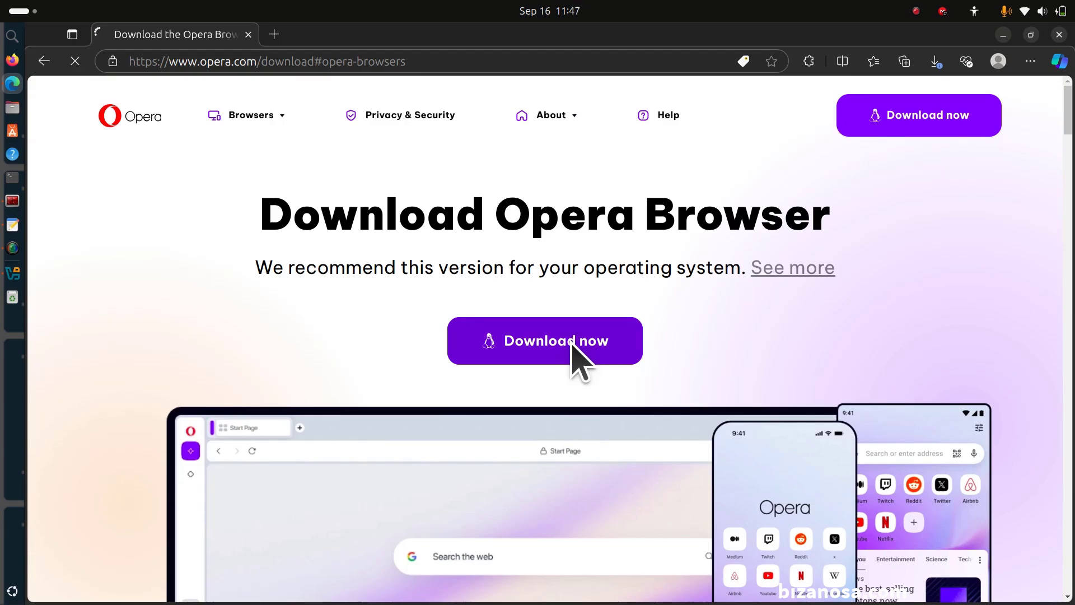
click(545, 340)
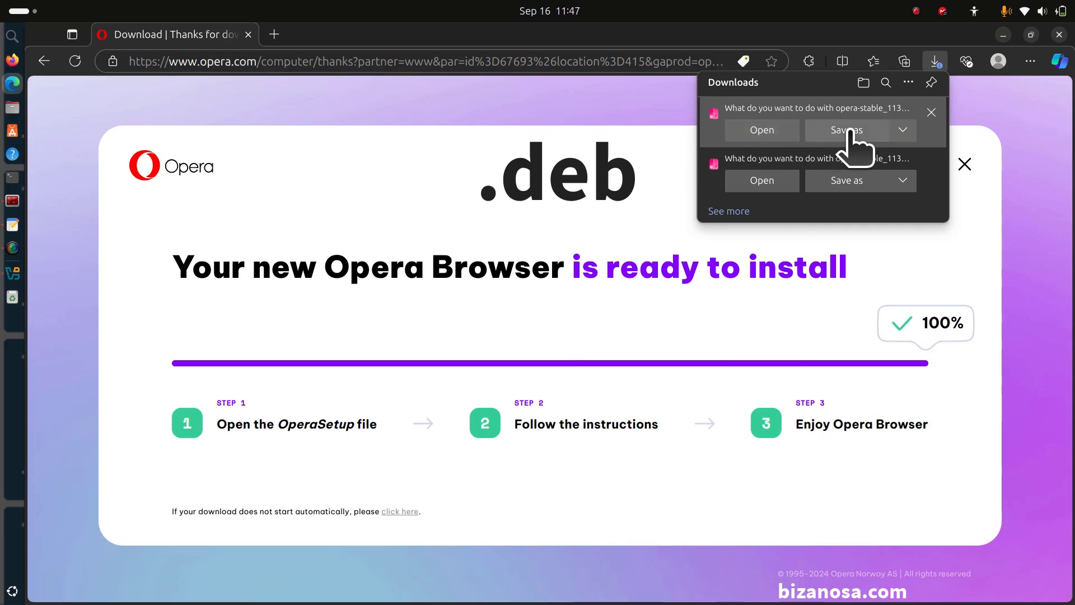
click(847, 130)
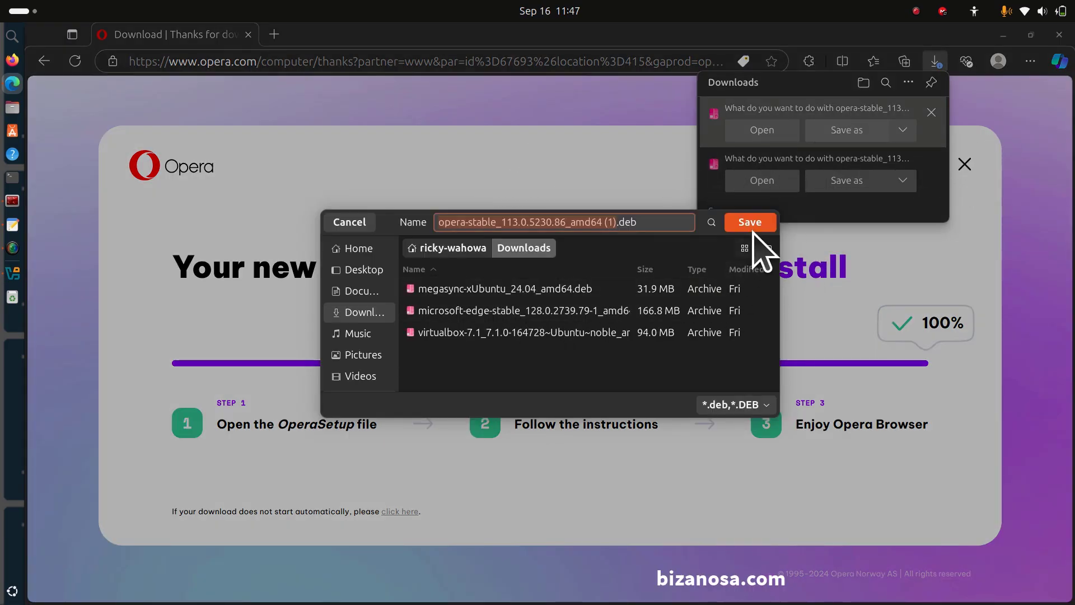
click(749, 222)
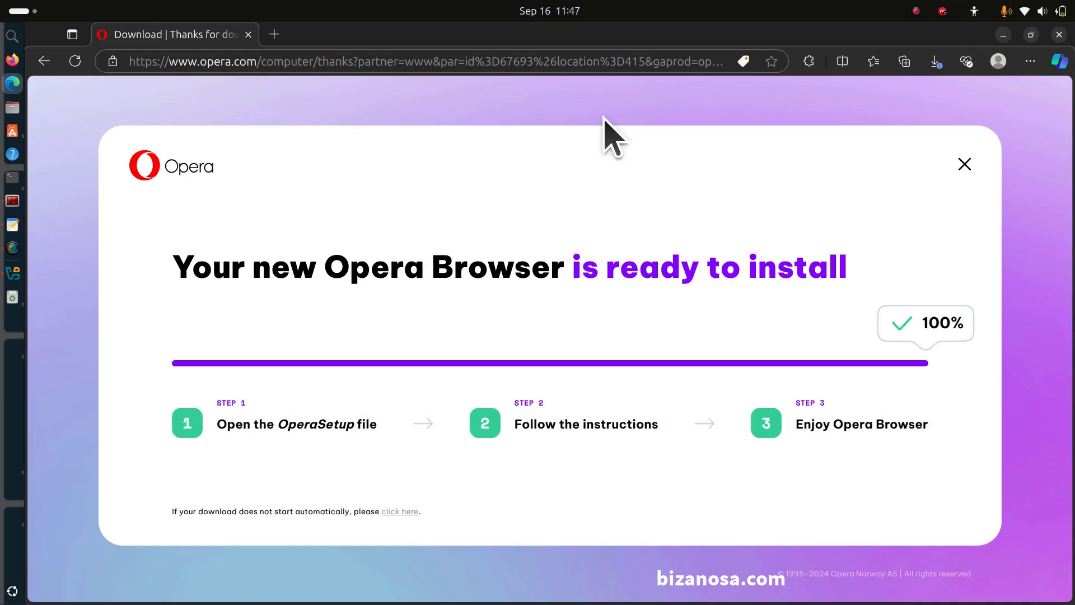
click(934, 60)
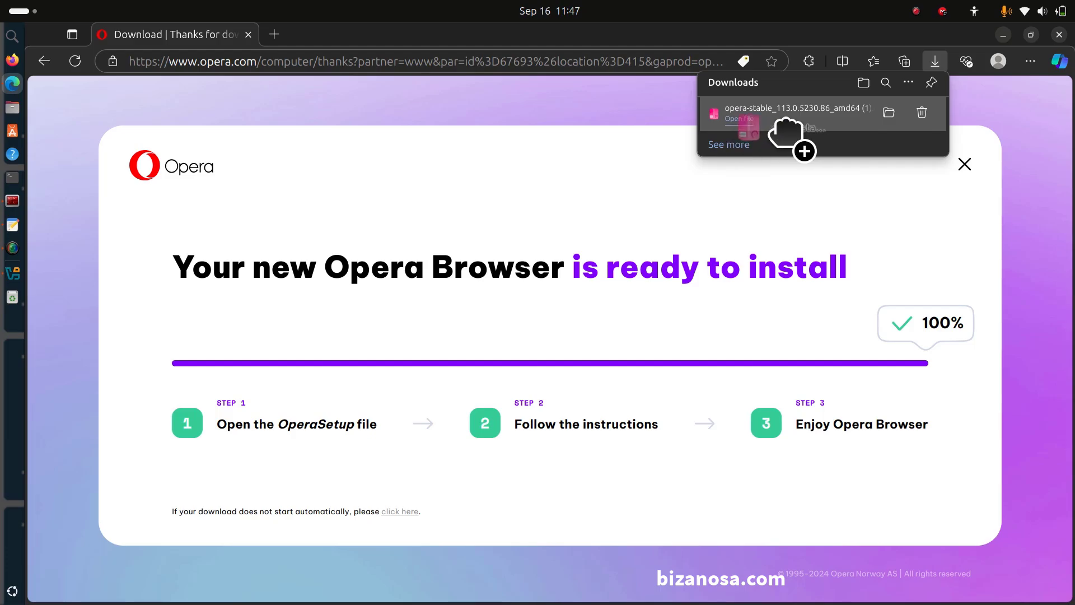
Step: Show the Opera package in the Files Downloads folder and open a terminal in ~/Downloads
click(737, 118)
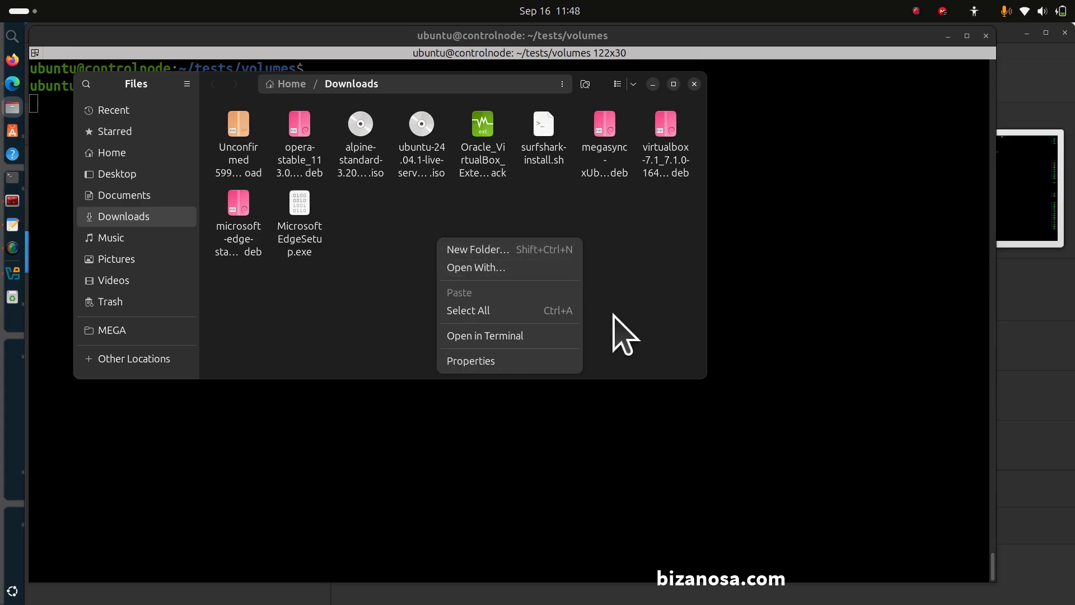
click(485, 335)
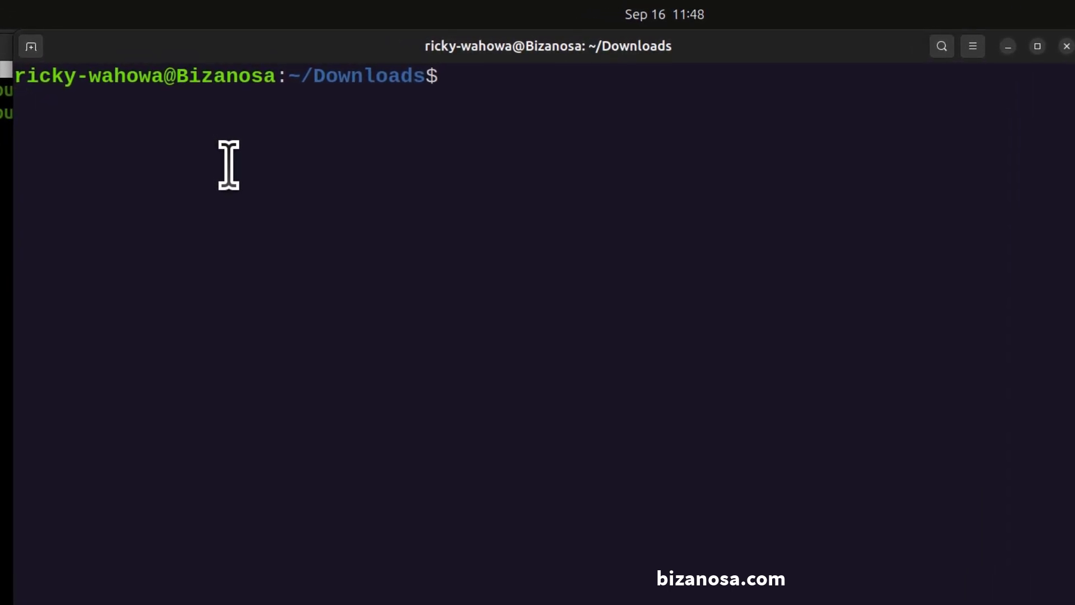
Step: Run sudo apt install ./opera-stable_113.0.5230.86_amd64\ \(1\).deb to begin installing Opera
text(sudo a)
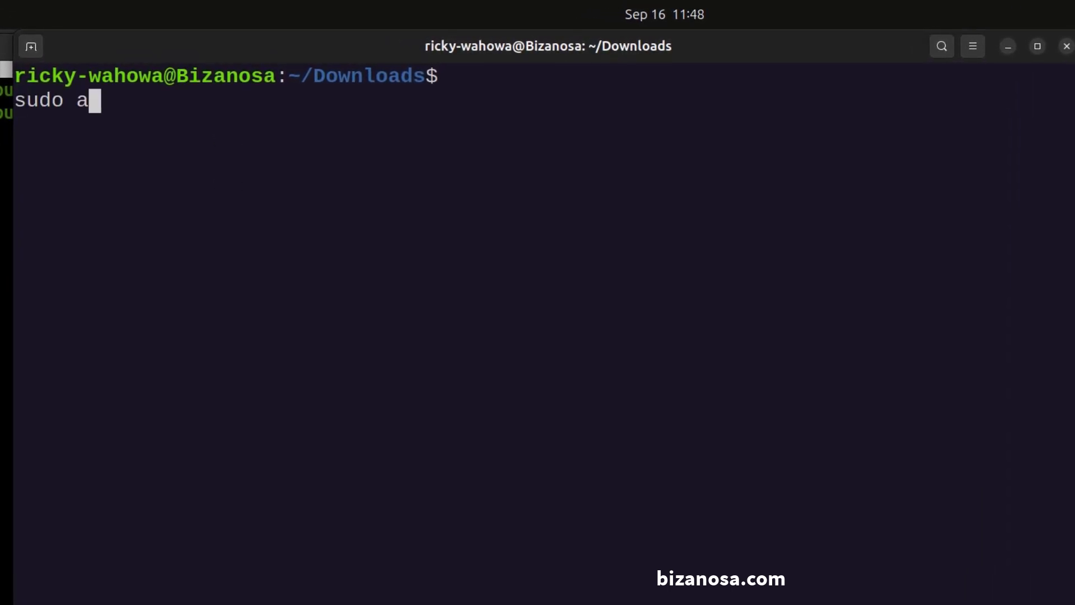
text(pt install ./)
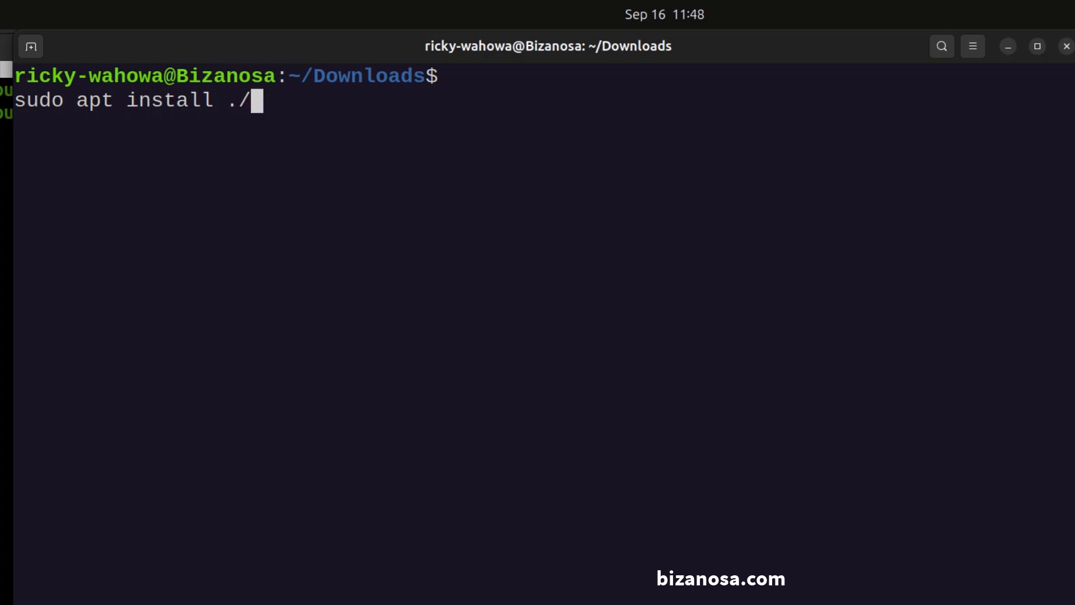
mouse_move(236, 164)
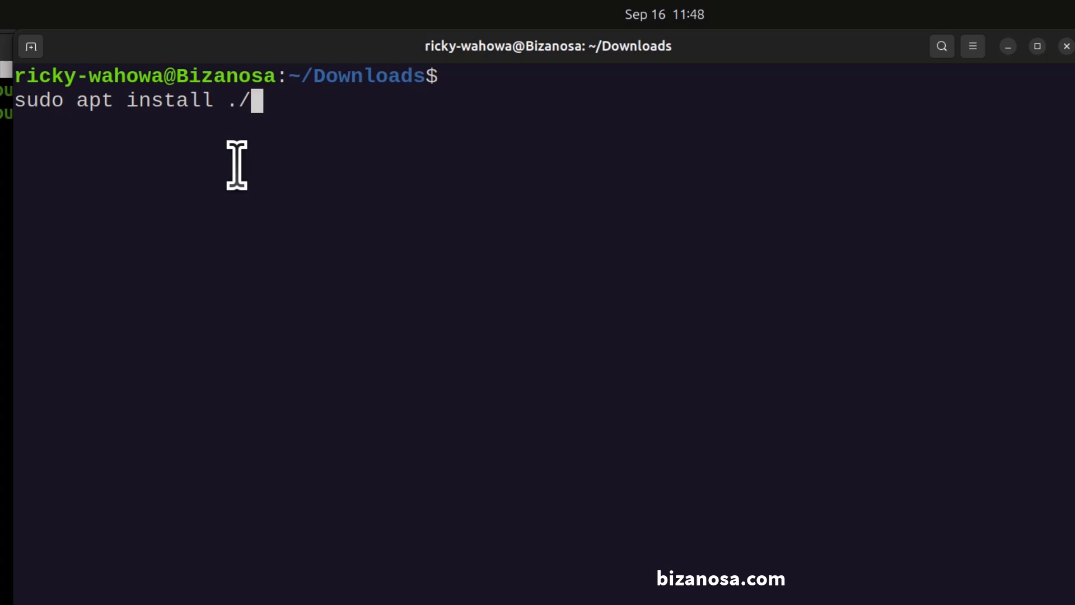
text(op)
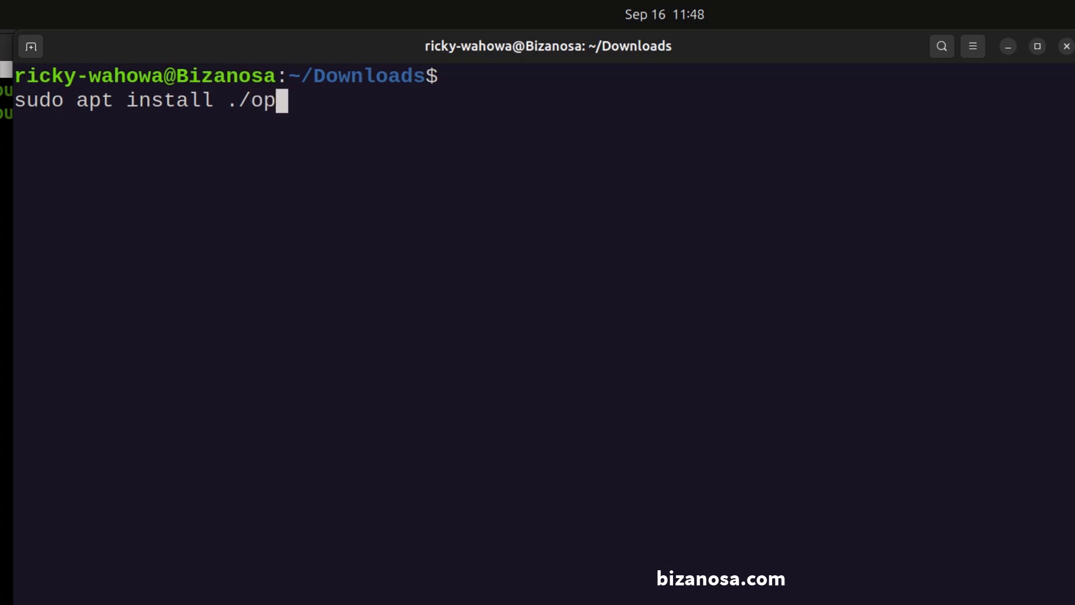
text(era-stable_113.0.5230.86_amd64\ \(1\).deb)
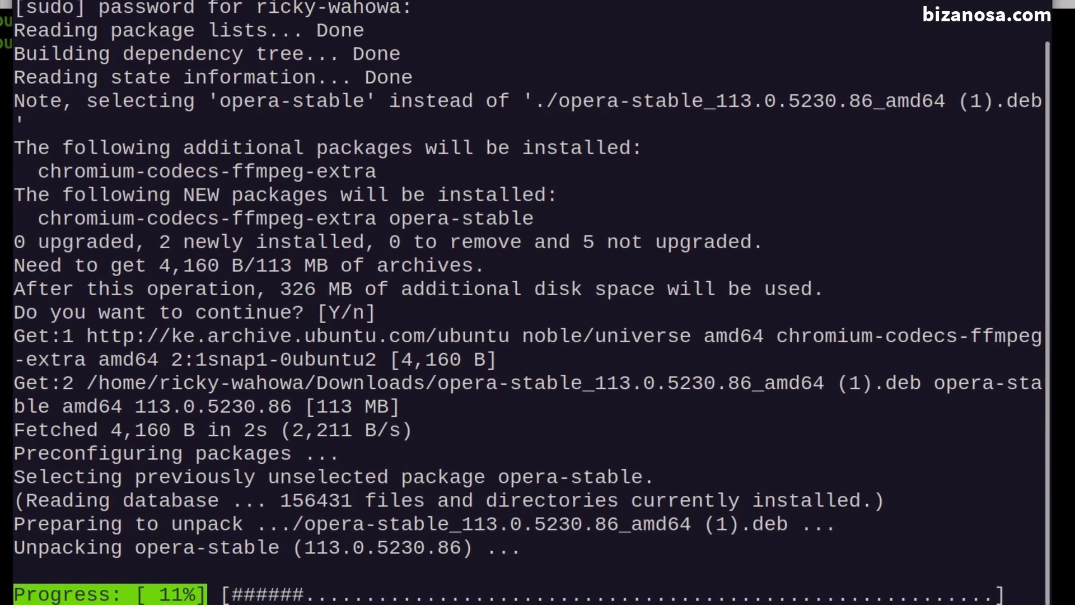
Step: Let apt finish setting up opera-stable and its codecs, then bring up Show Apps from the dock
scroll(down, 3)
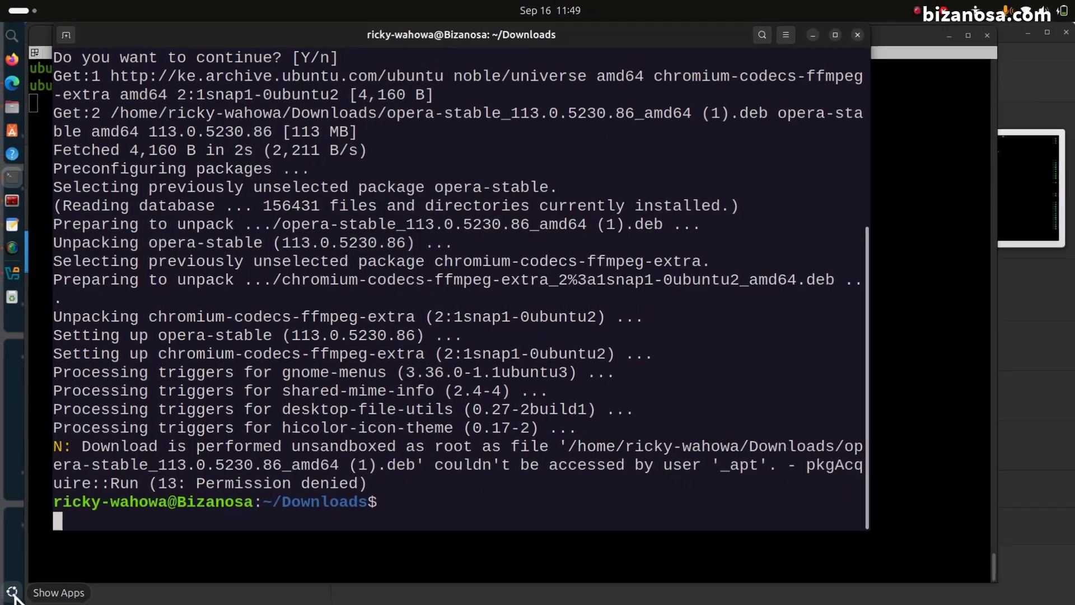
click(11, 592)
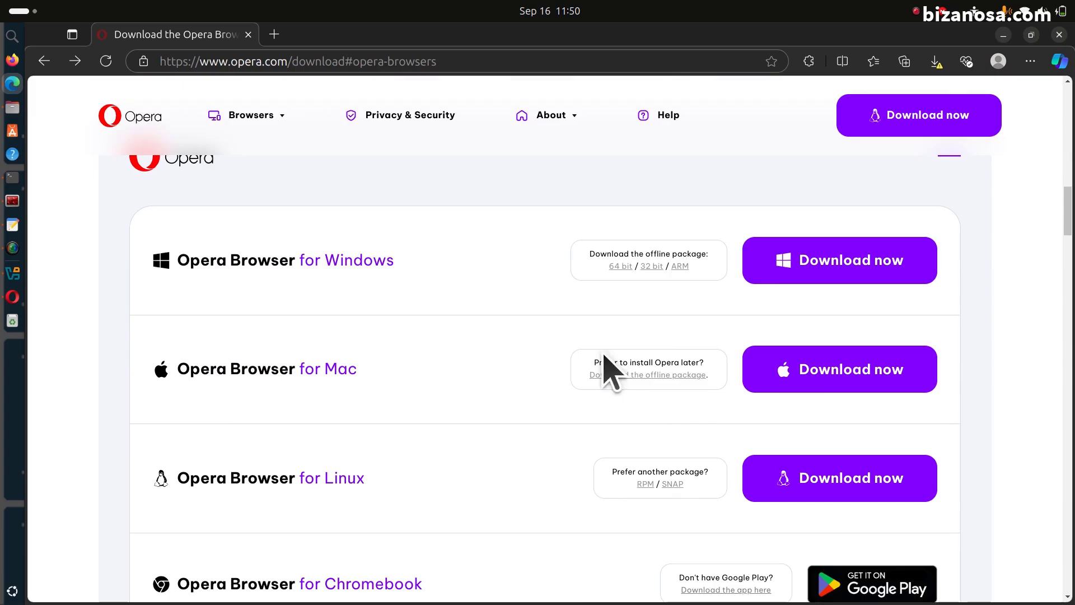
scroll(down, 3)
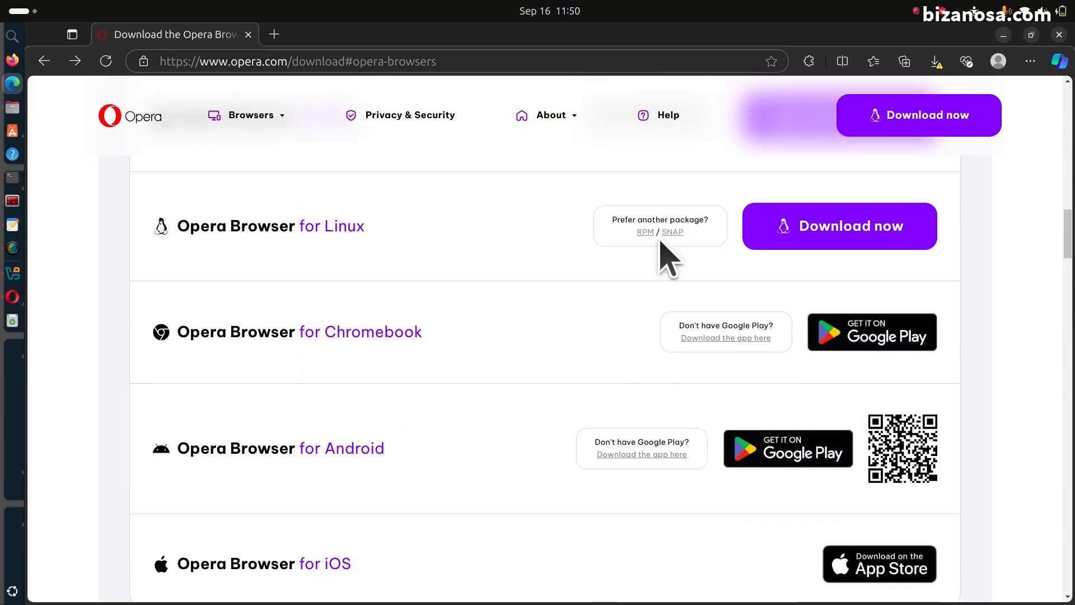
mouse_move(672, 232)
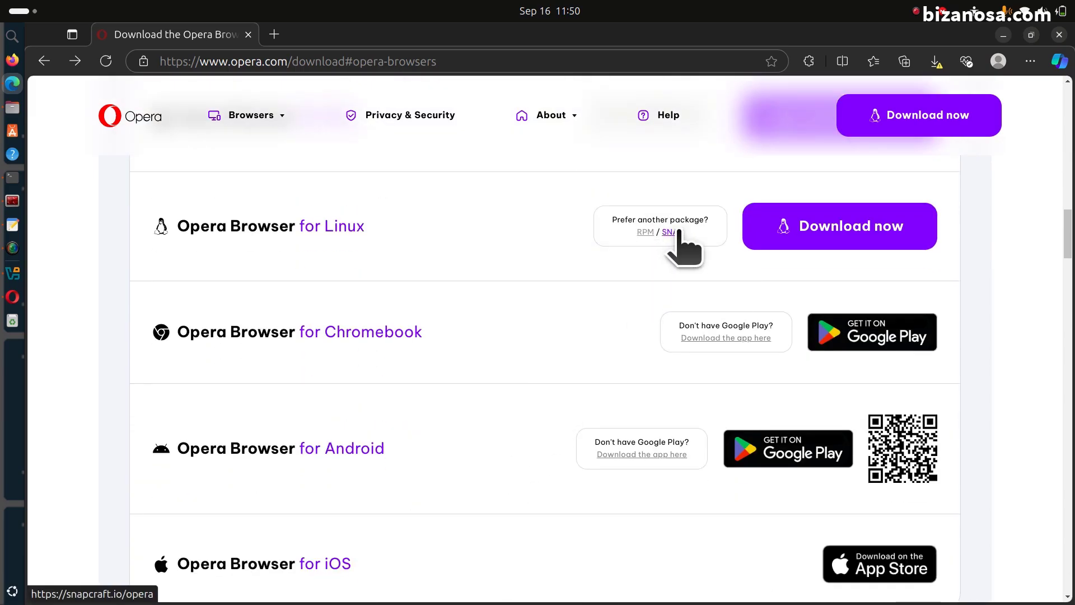
mouse_move(545, 271)
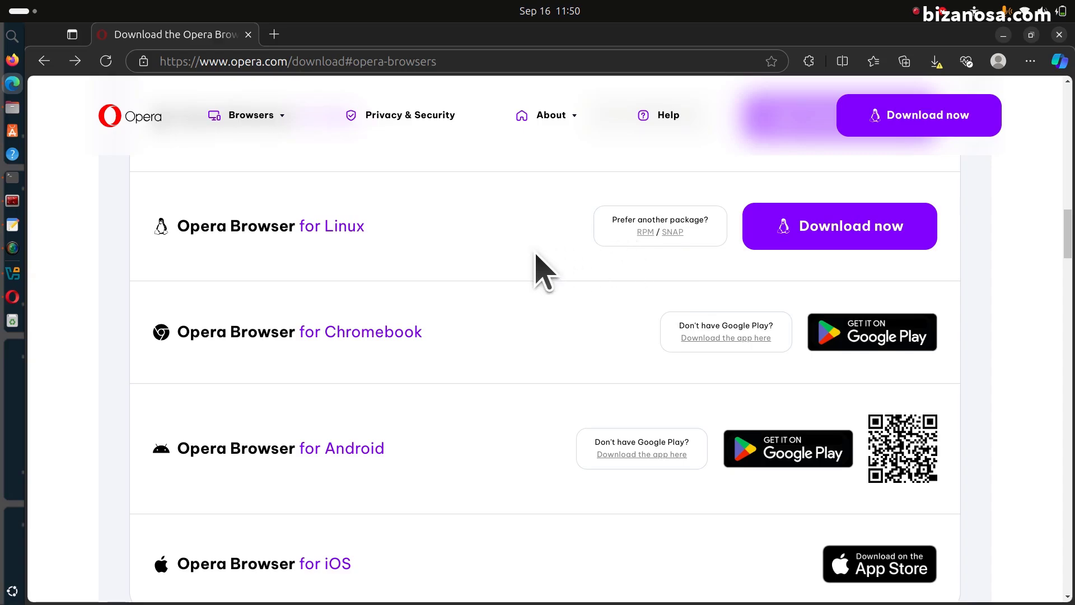